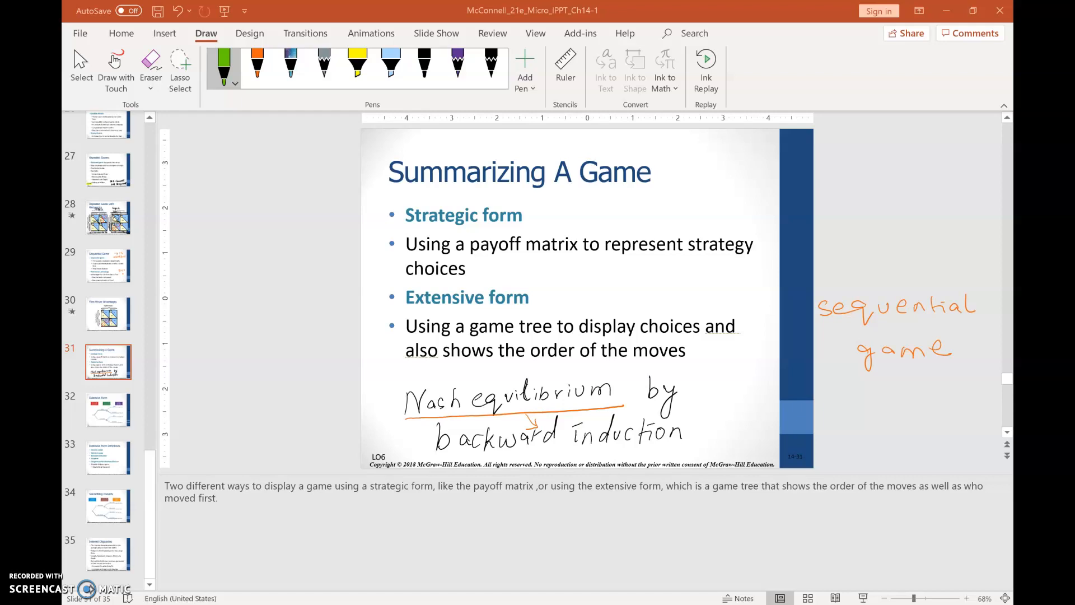
# Step: Go to slide 32, the Extensive Form game tree with node notes
pyautogui.click(107, 410)
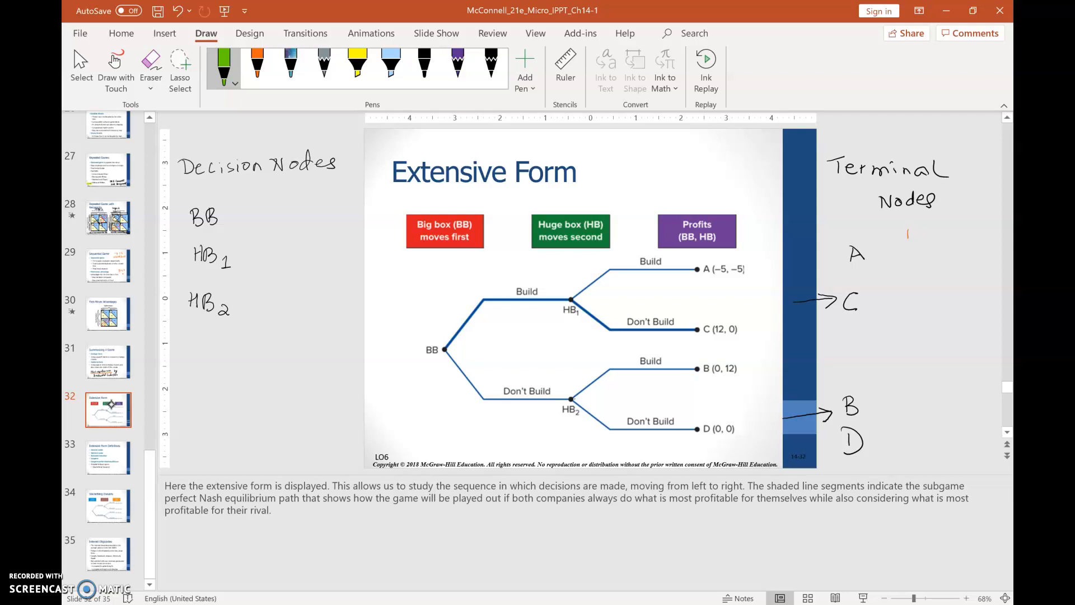
# Step: Circle nodes BB, HB1, HB2 and the two subgames in orange ink
pyautogui.click(254, 73)
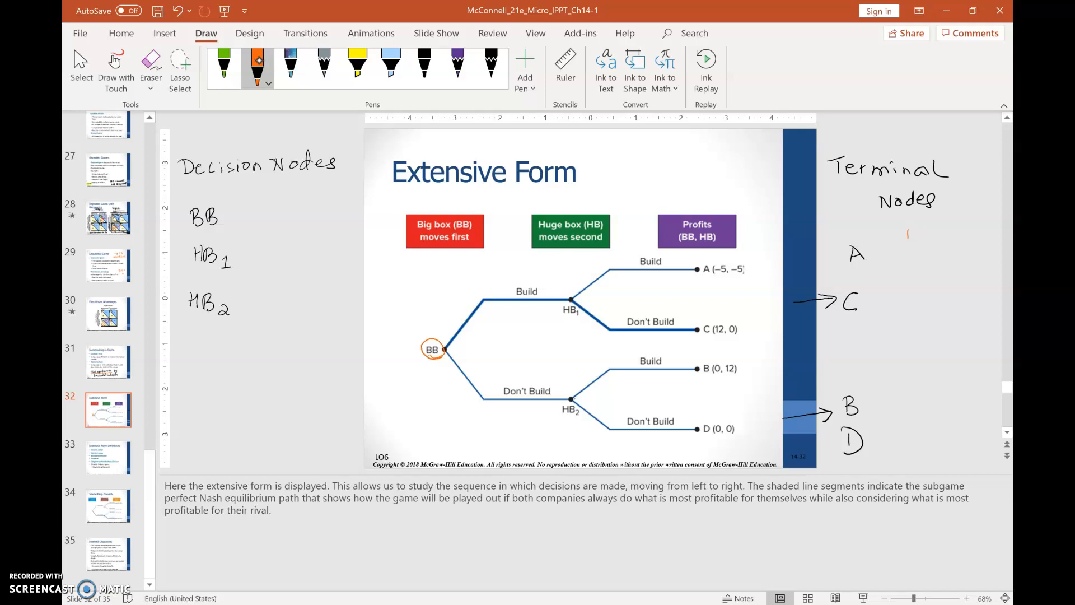
pyautogui.click(572, 309)
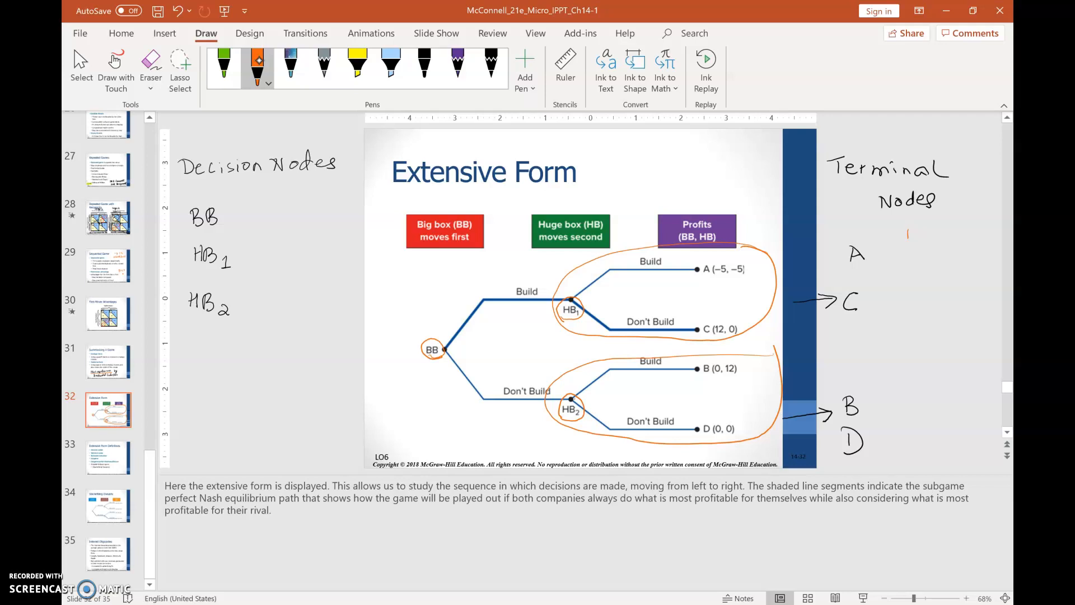
pyautogui.click(225, 65)
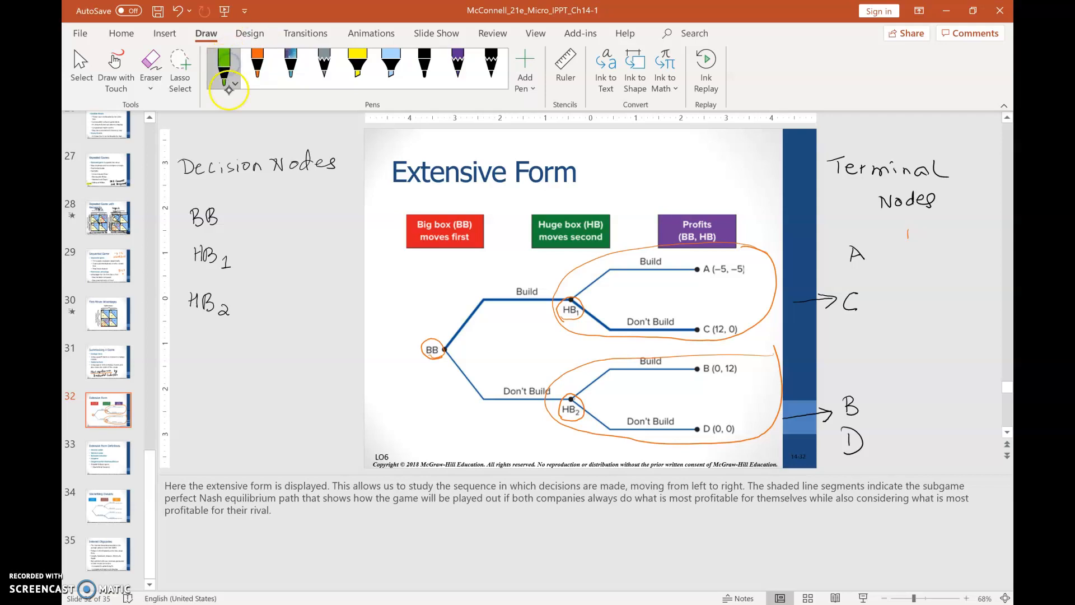
# Step: Write green payoffs -5, 0, 12, 0 beside A, C, B, D and box C's 0 and B's 12
pyautogui.click(234, 84)
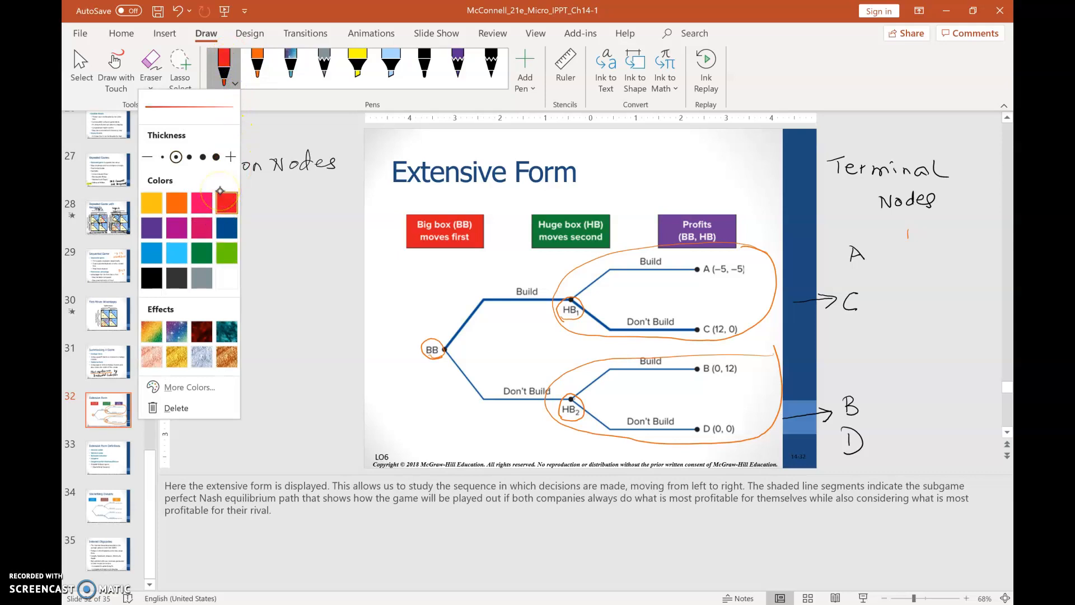
pyautogui.click(226, 252)
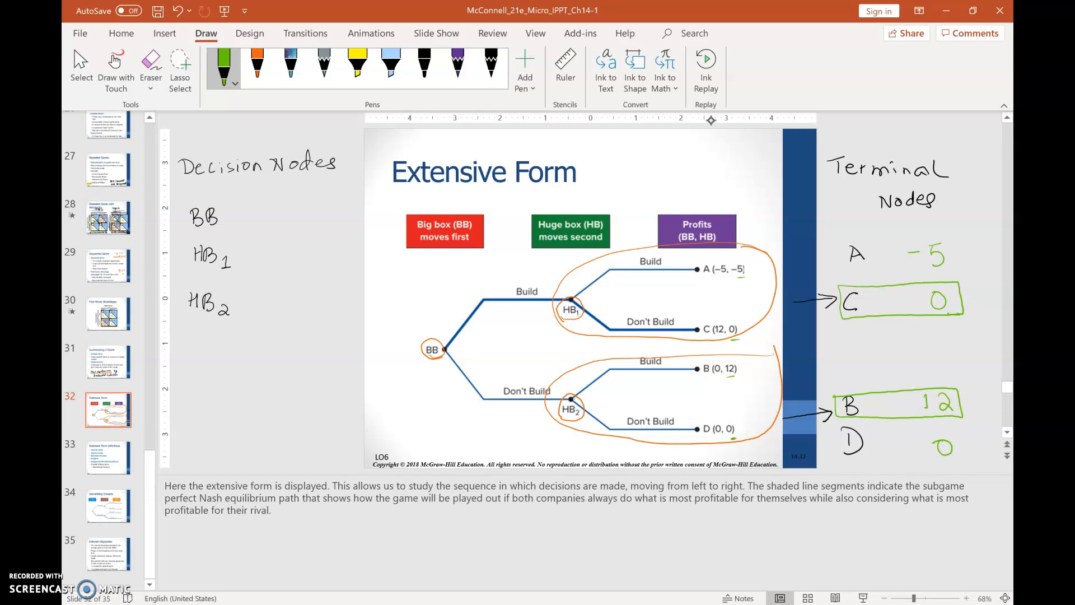
# Step: In red, box the payoffs in C and B, note 12 > 0 and write Build on the left
pyautogui.click(234, 88)
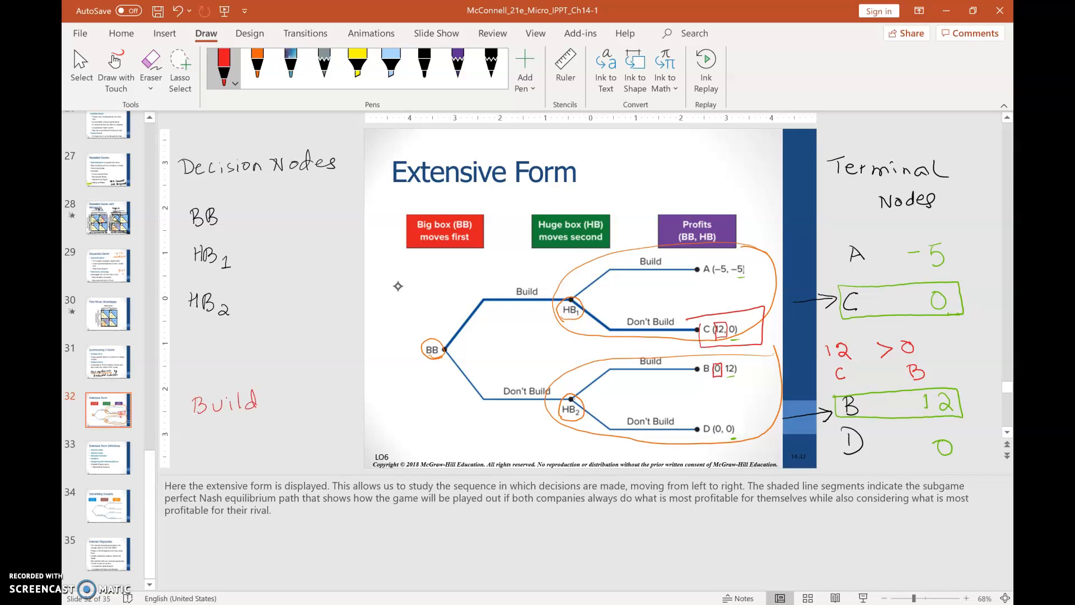
# Step: Extend the left-margin strategy note to read 'Build, Not Build'
pyautogui.click(259, 65)
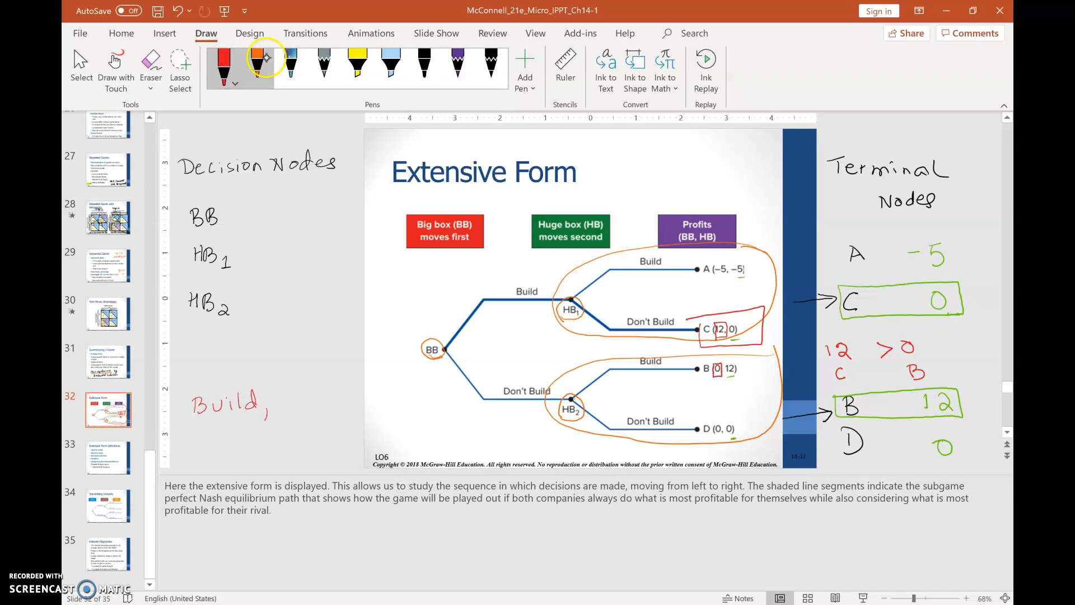
pyautogui.click(234, 84)
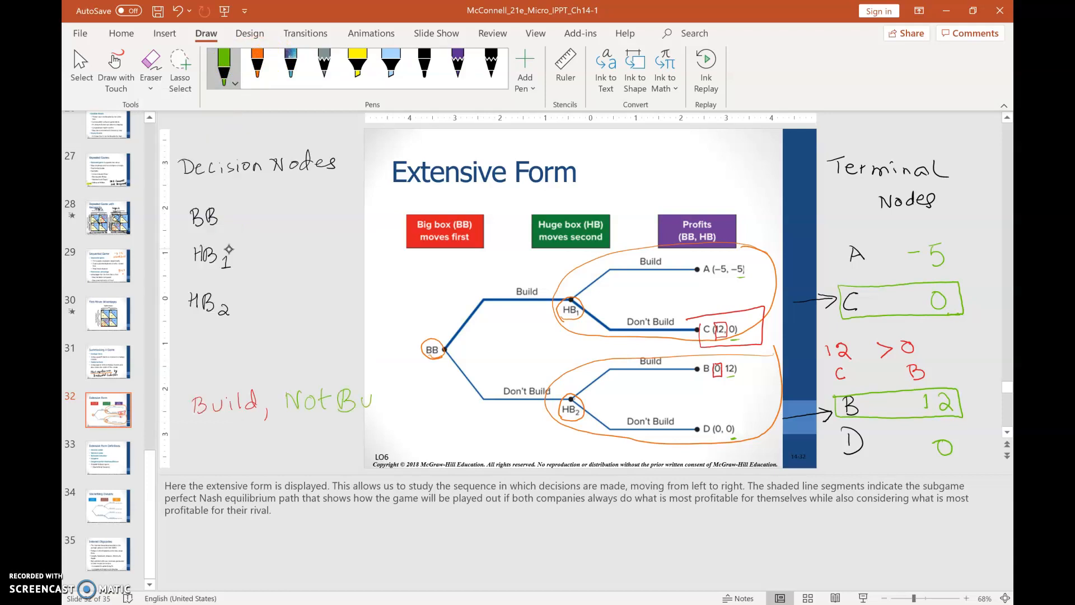
pyautogui.click(256, 62)
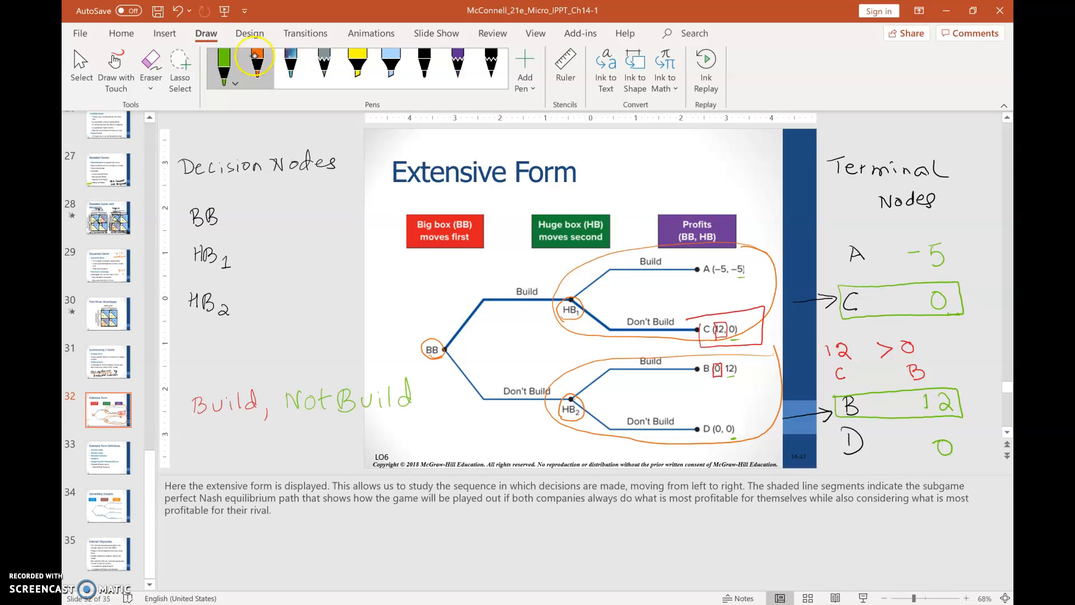